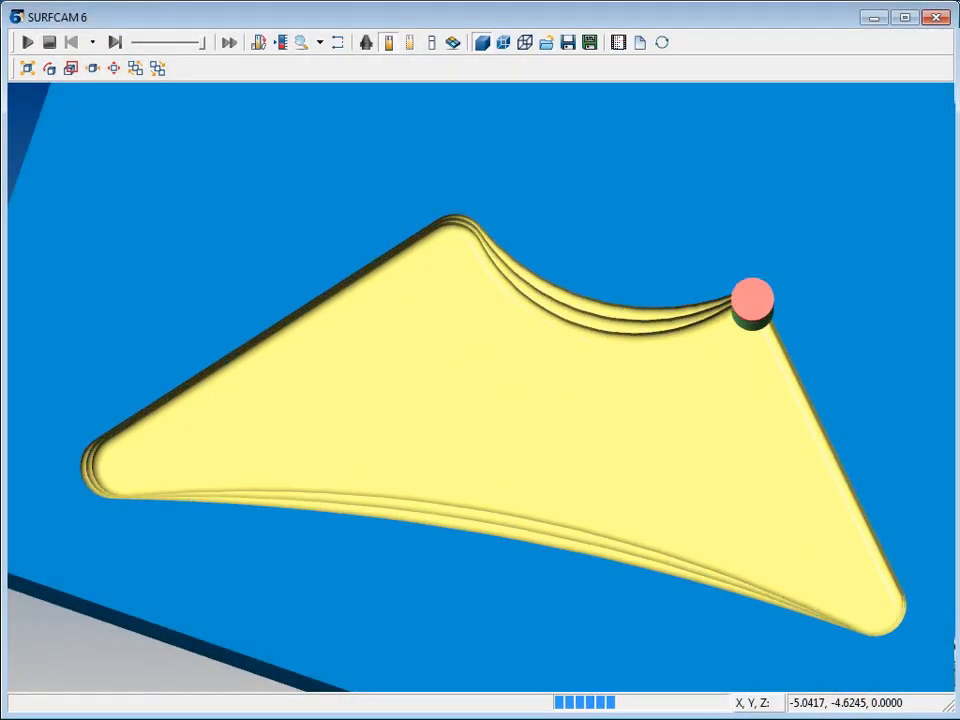
Exit the finished pocket simulation and return to the blue part model
left_click(28, 42)
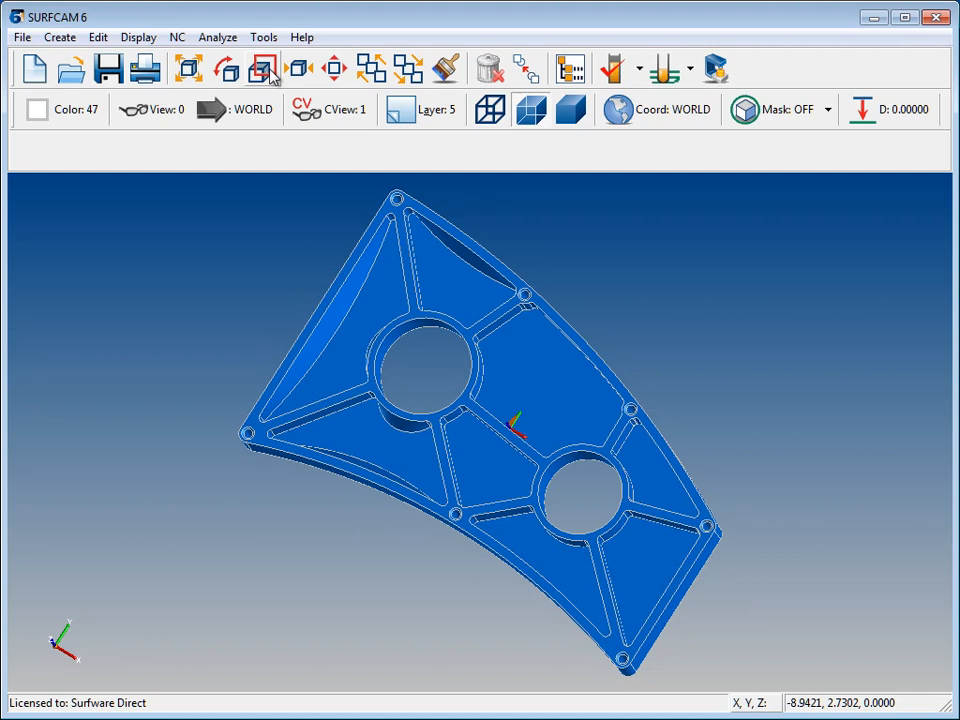
Start a 3-axis Z rough, pick the part's cut surfaces and accept material height 1
left_click(262, 68)
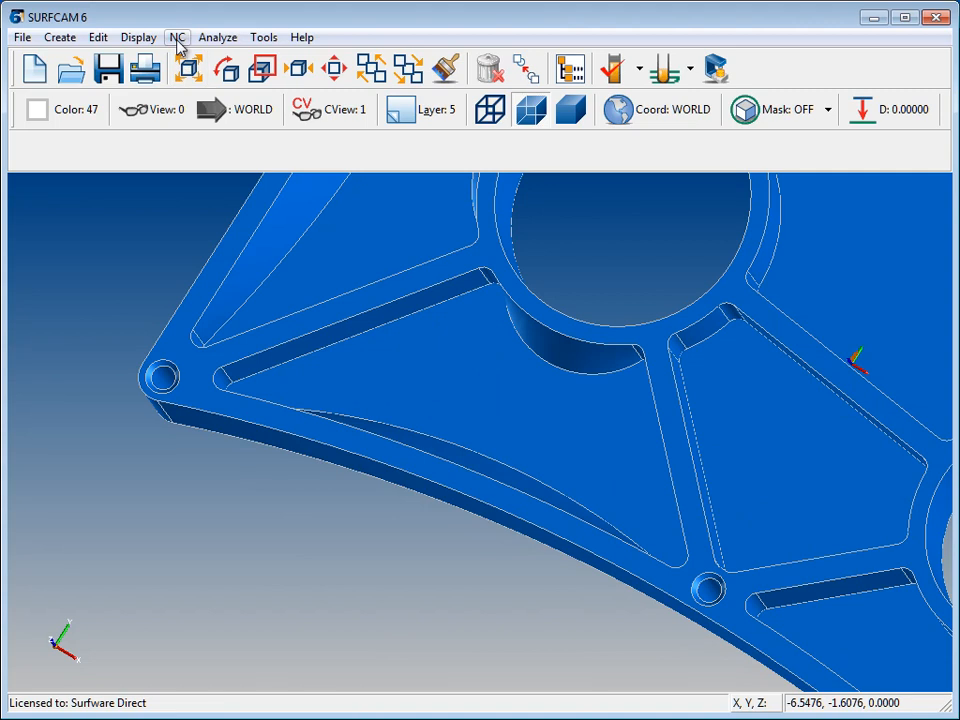
left_click(176, 36)
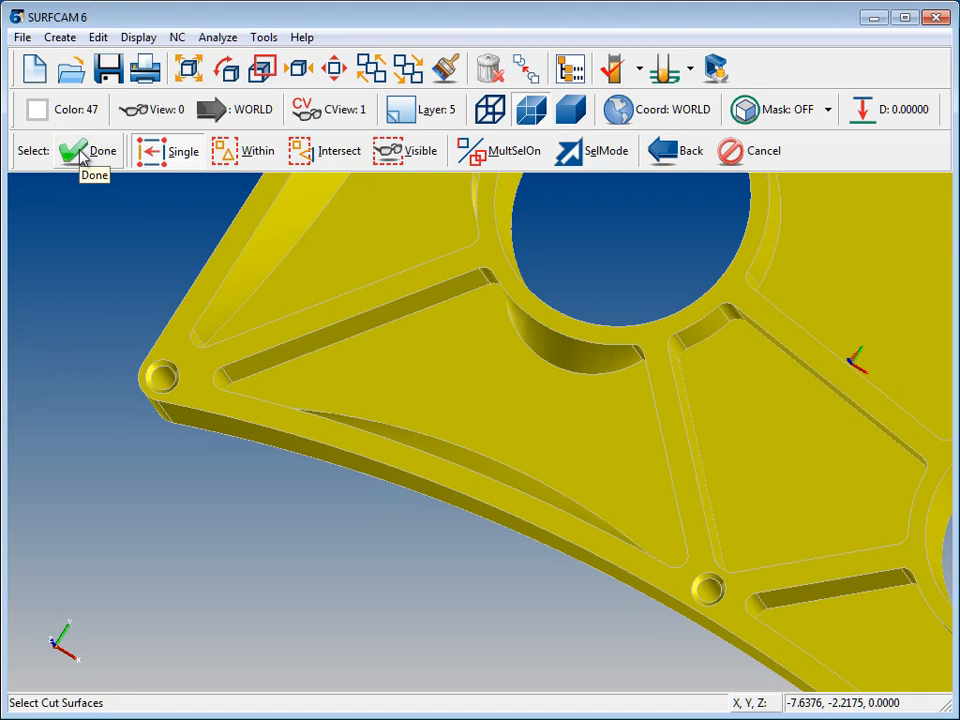
left_click(88, 150)
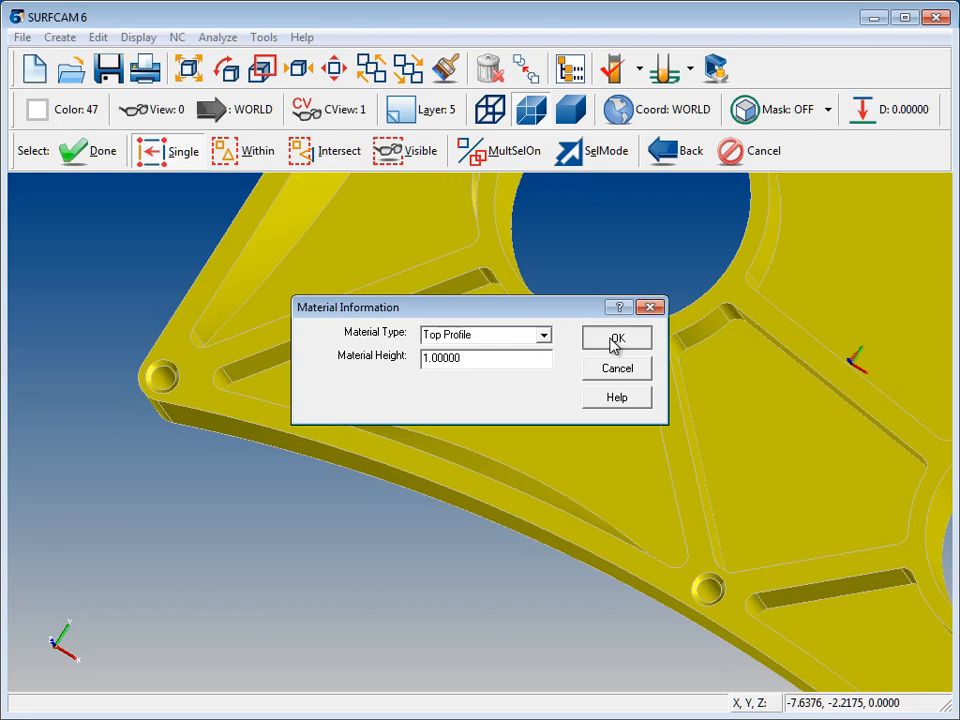
left_click(616, 336)
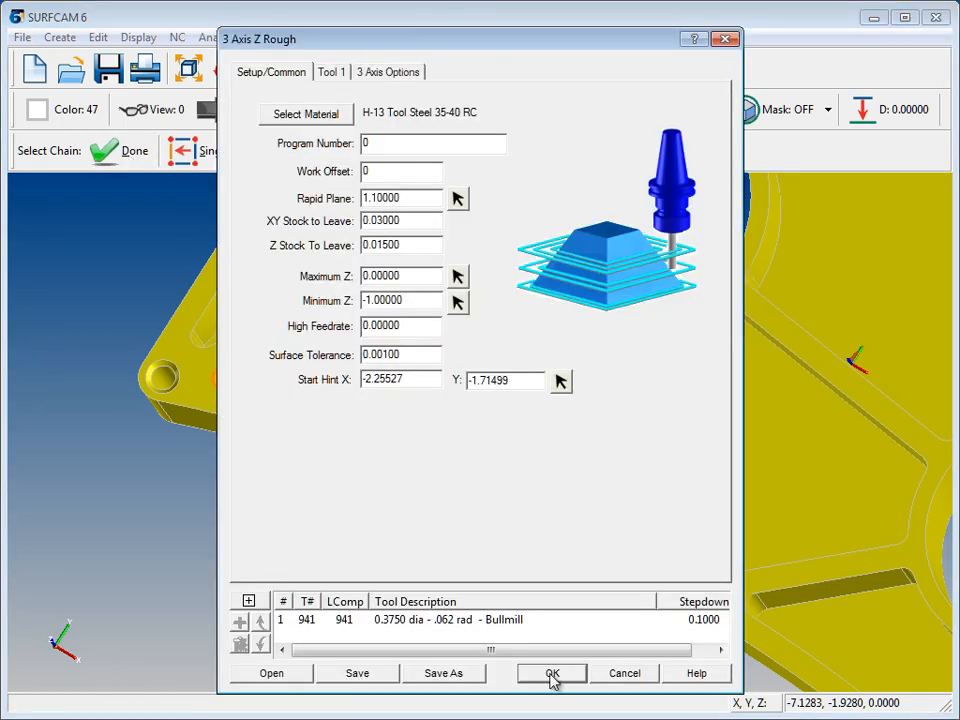
mouse_move(480, 252)
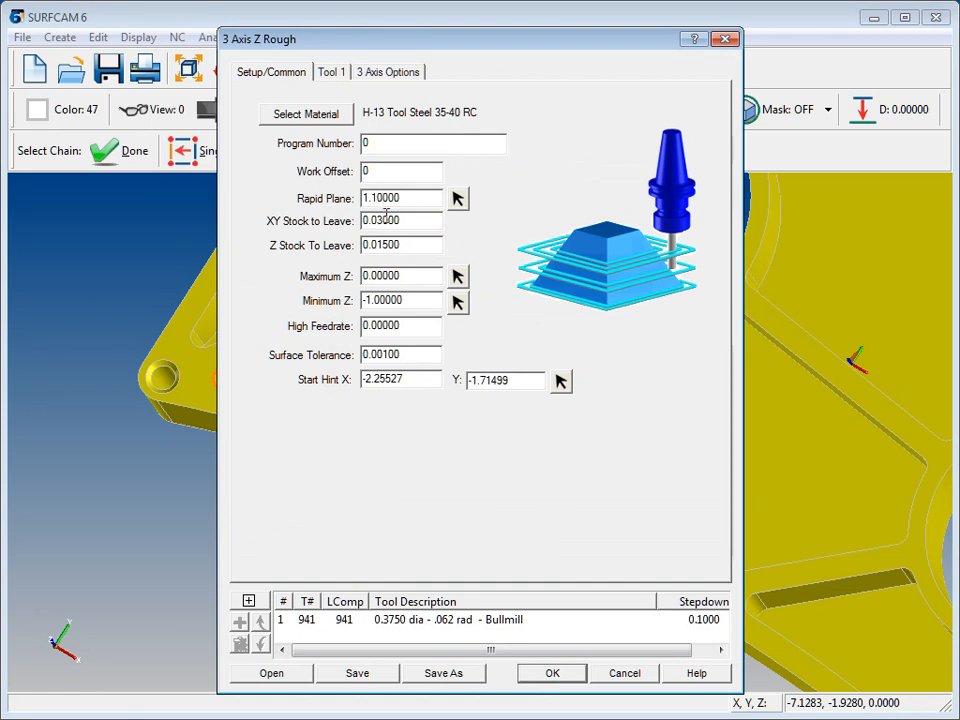
Set Maximum Z to 0.015 to match the Z stock to leave
double_click(400, 220)
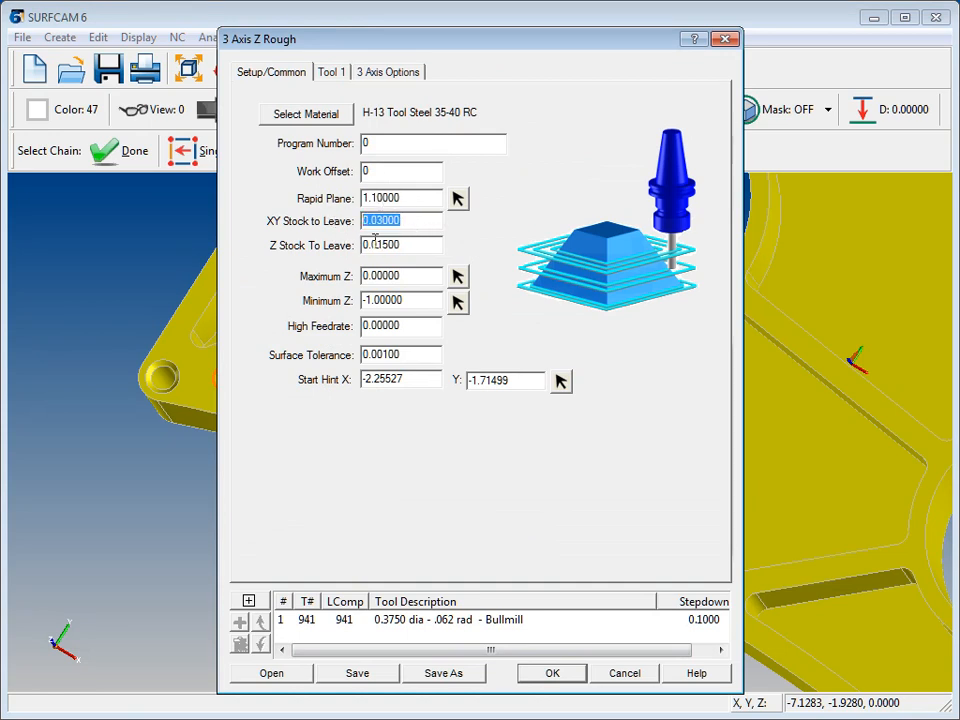
left_click(400, 244)
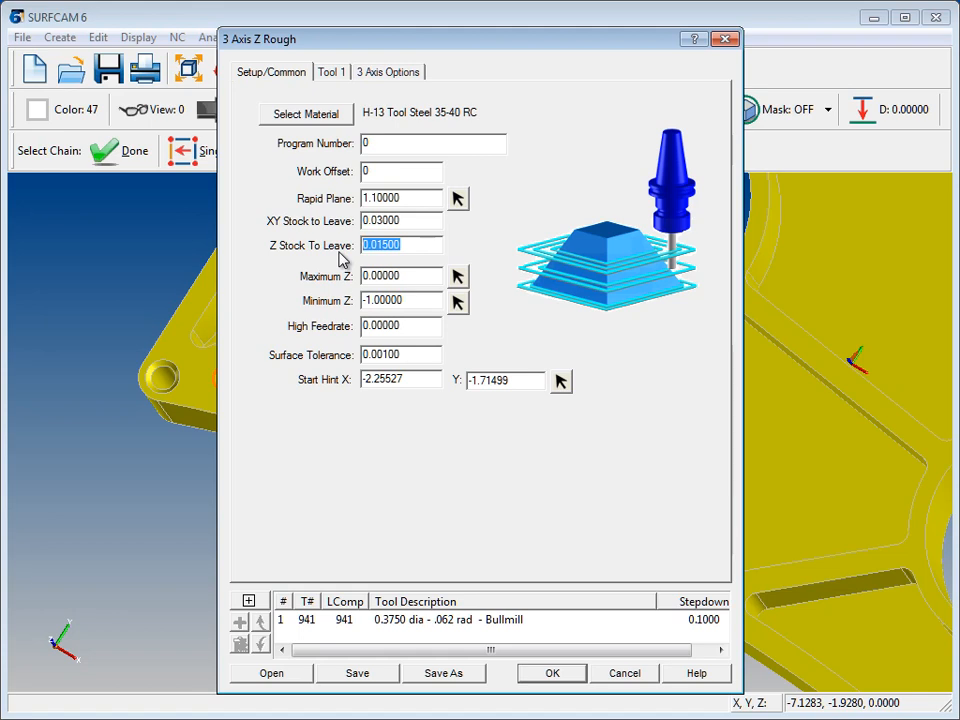
left_click(400, 354)
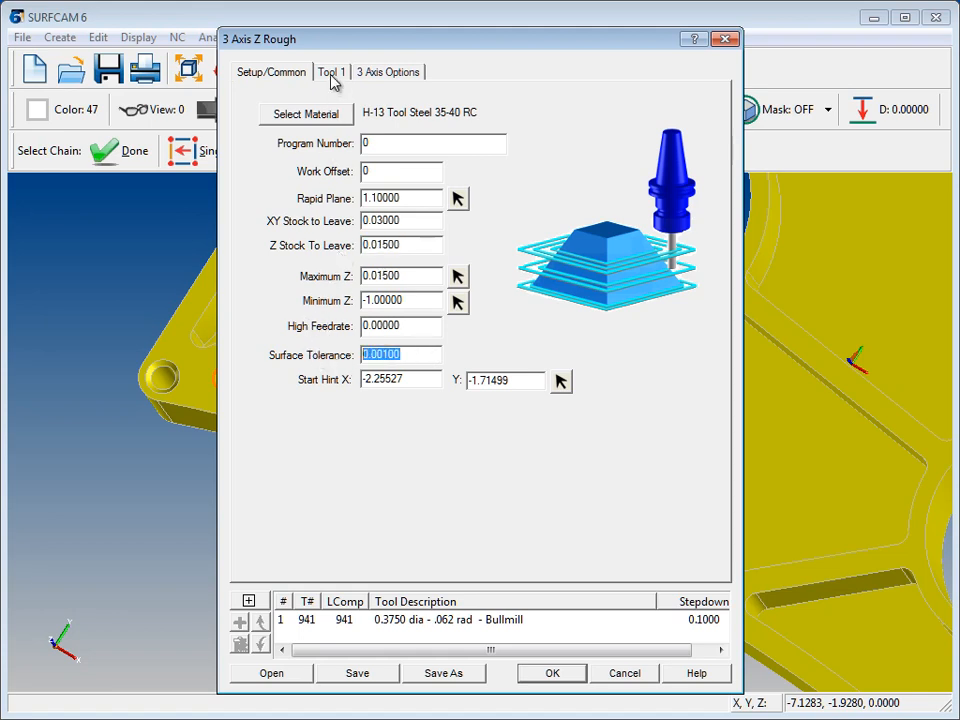
left_click(332, 72)
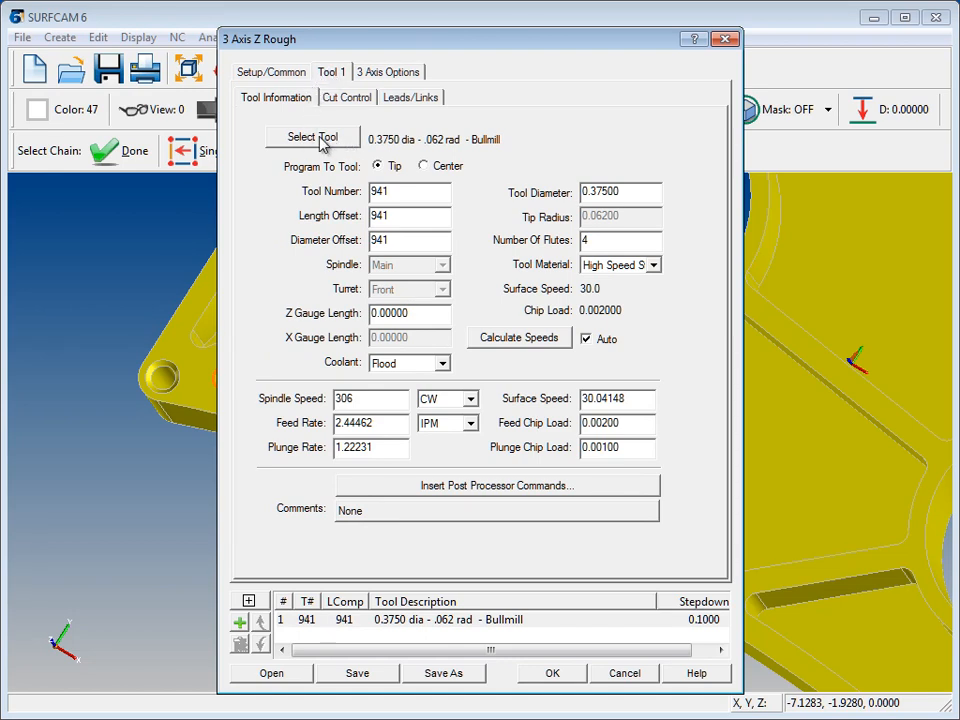
Keep the 0.375 dia bullmill from the tool library as Tool 1
left_click(312, 136)
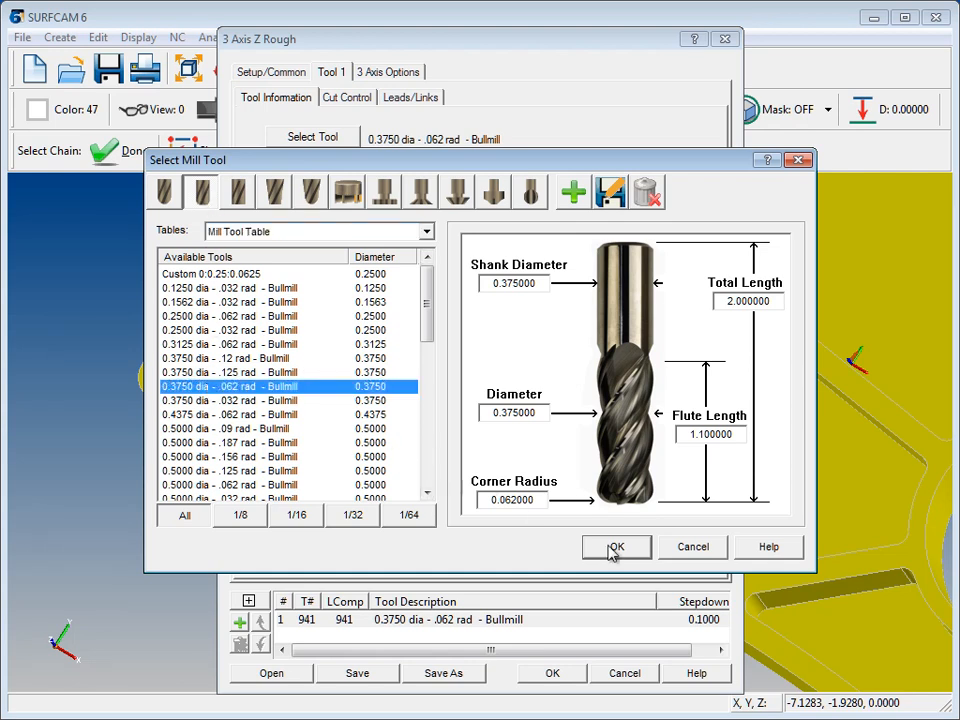
left_click(616, 548)
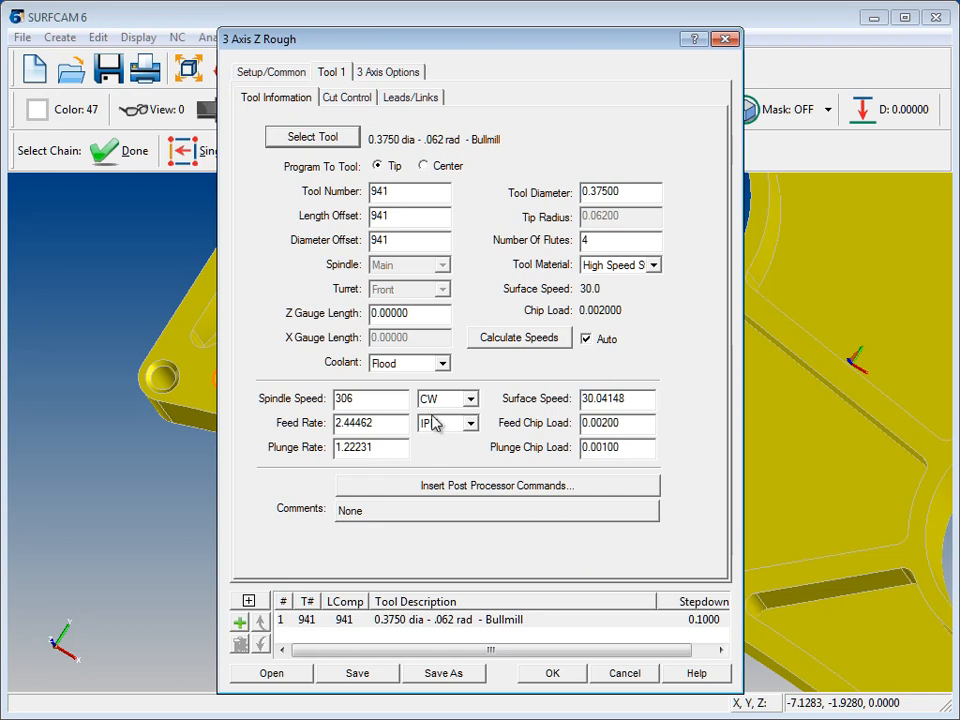
left_click(348, 96)
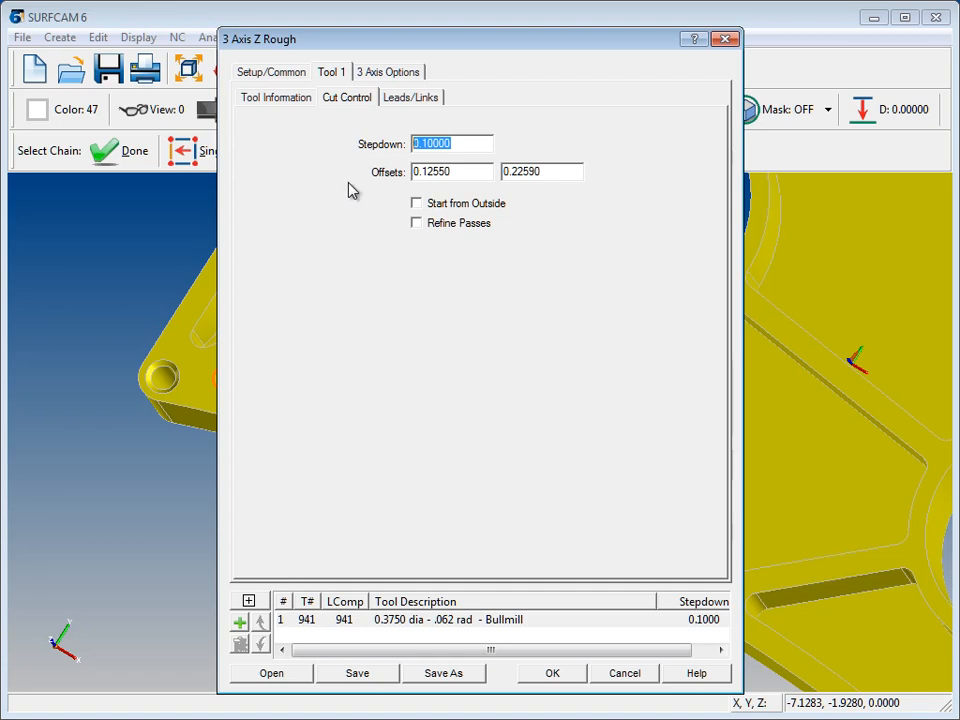
Give Tool 1 a 0.2 stepdown with refine passes turned on
type(".2")
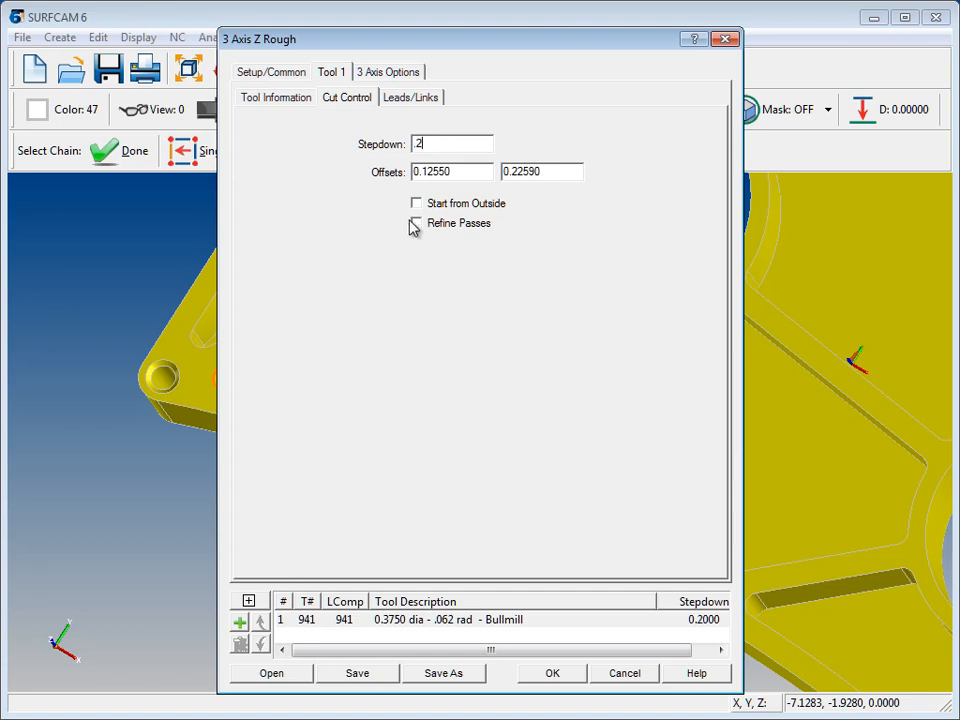
left_click(416, 222)
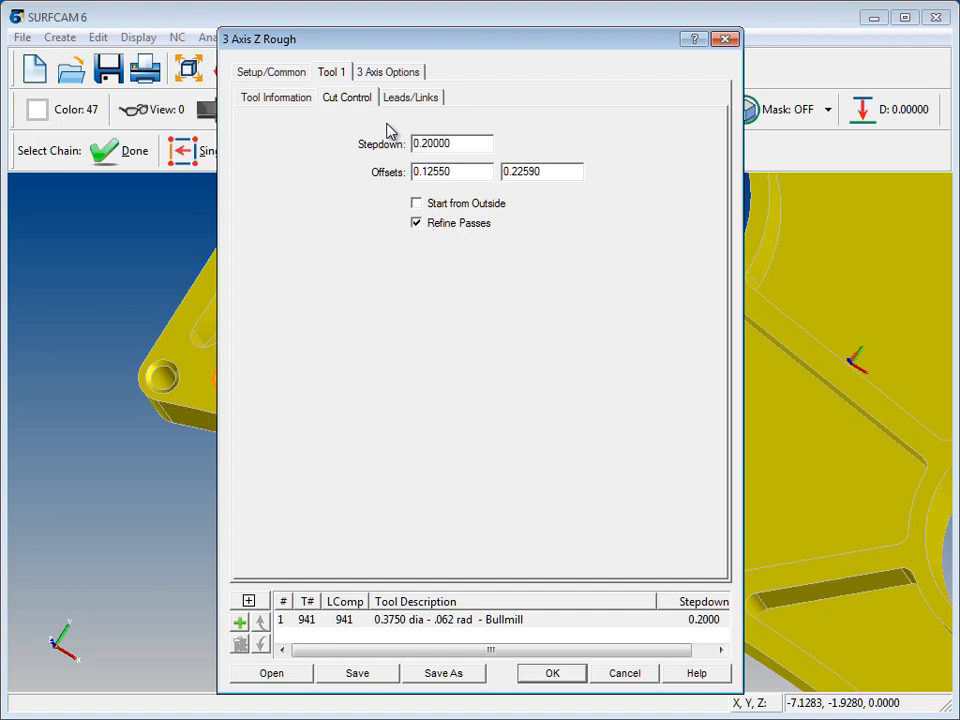
left_click(410, 96)
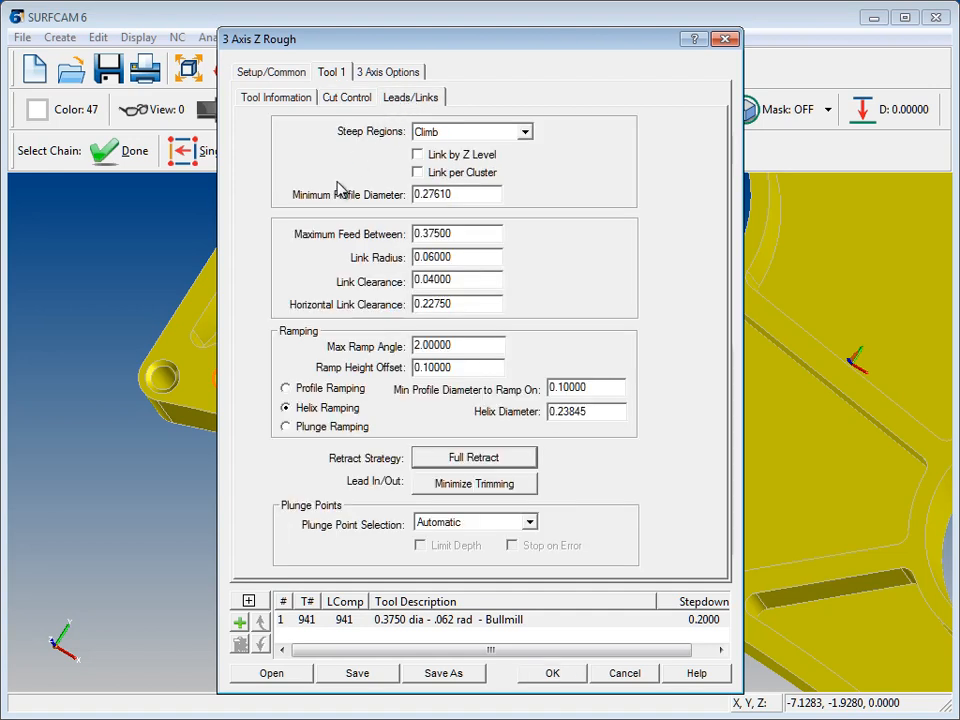
Use plunge ramping and a shortest-route retract strategy for Tool 1
left_click(286, 428)
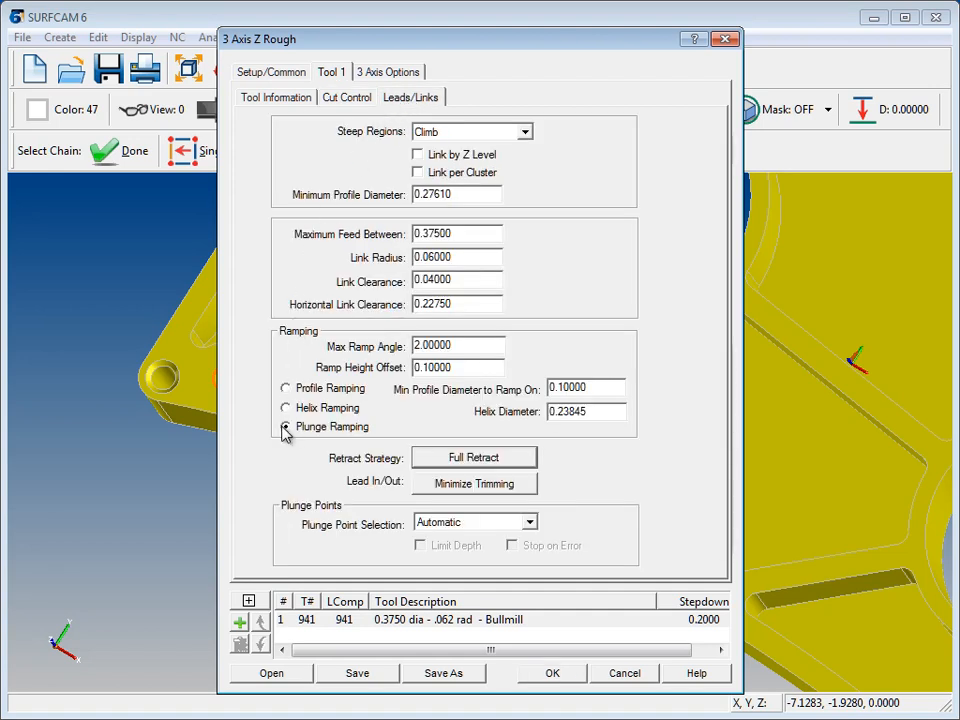
left_click(474, 456)
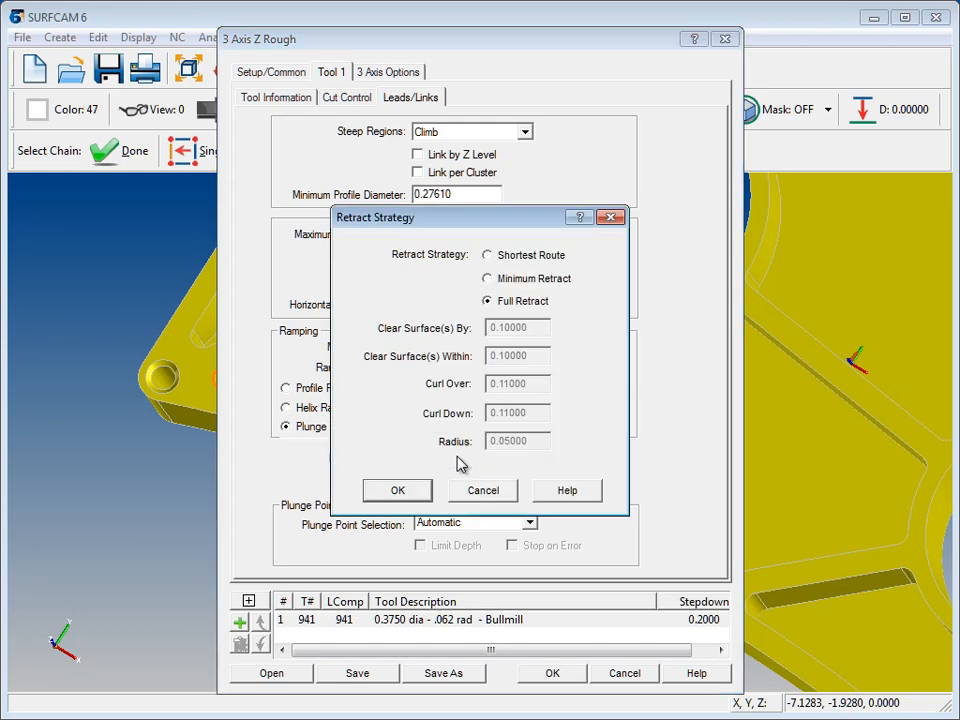
mouse_move(490, 256)
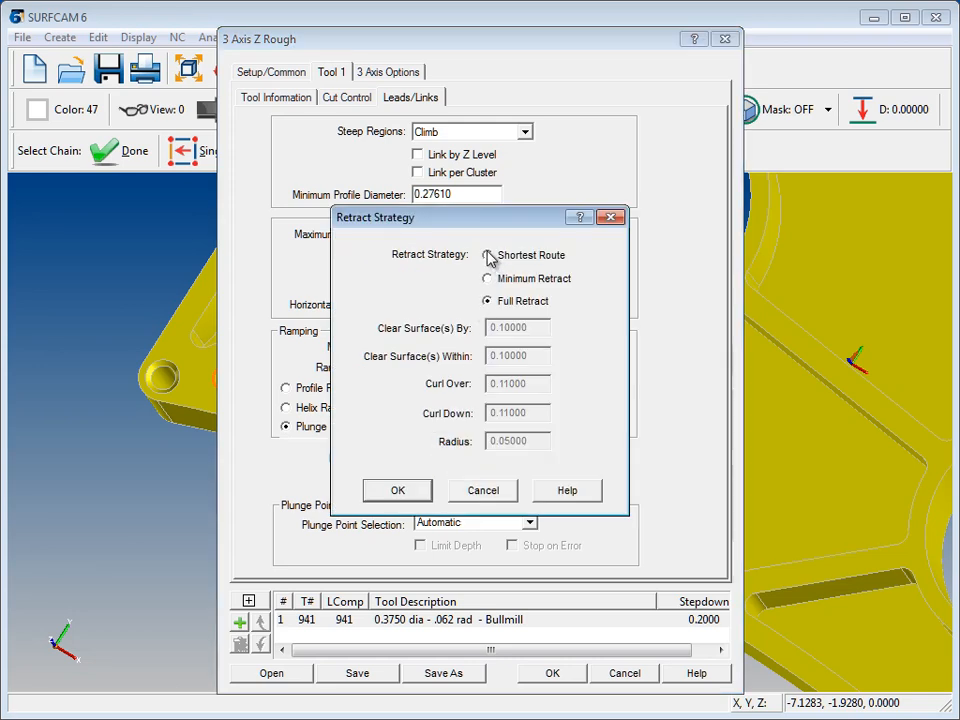
left_click(488, 256)
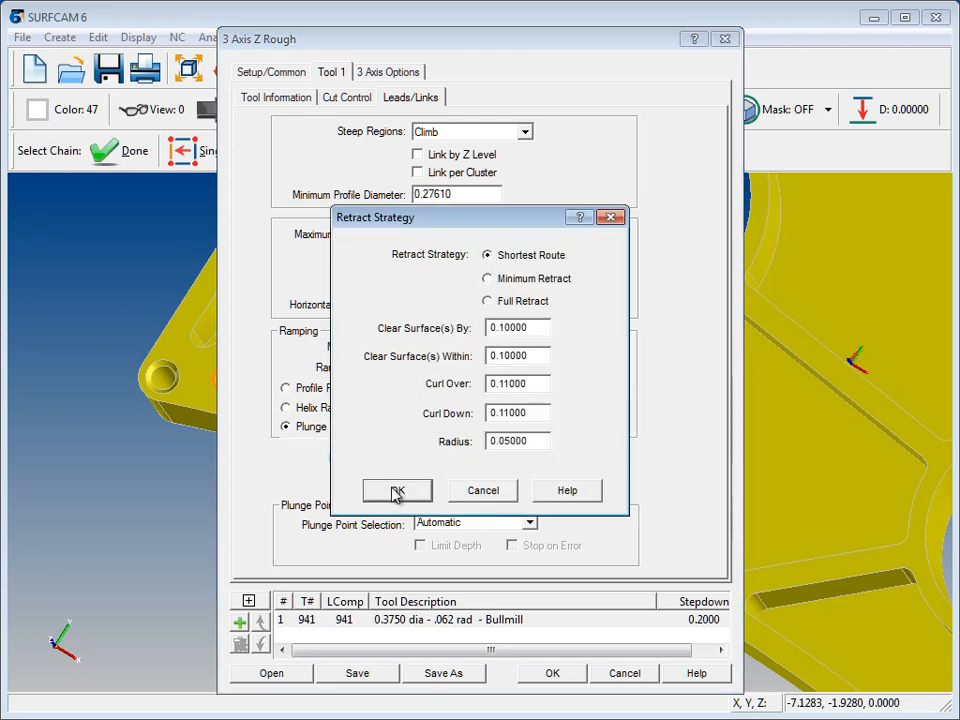
left_click(396, 490)
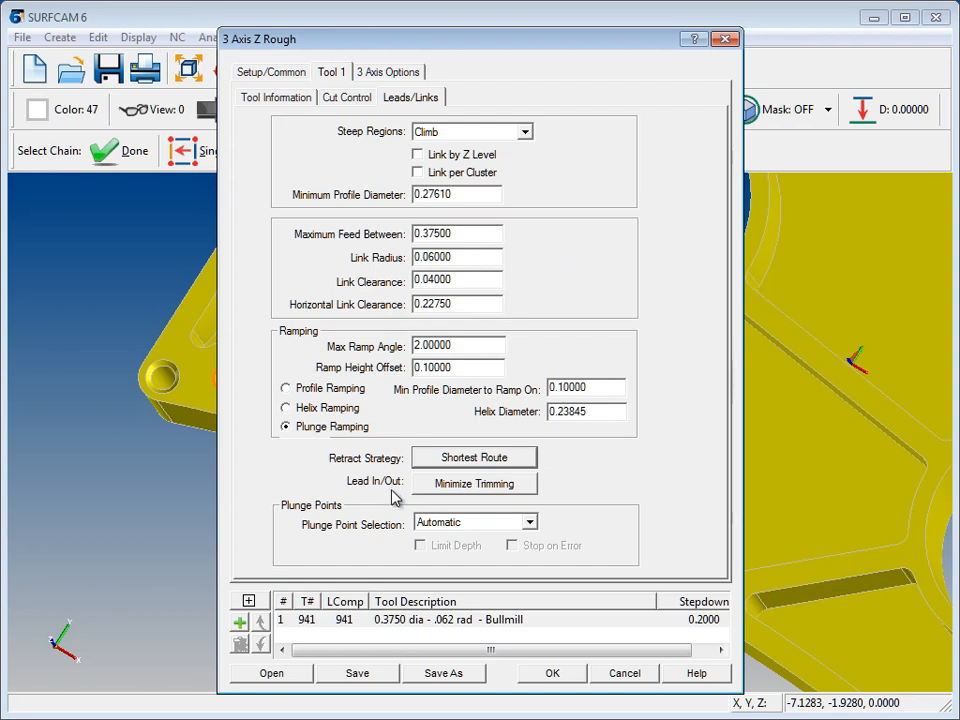
mouse_move(558, 92)
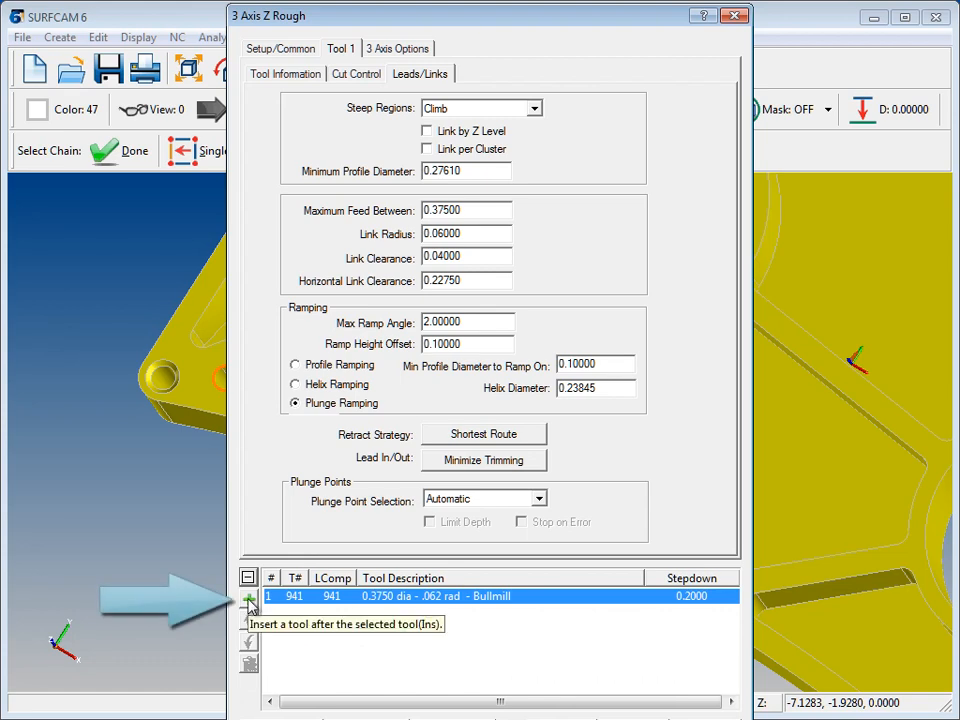
Add the 0.2500 dia - .062 rad bullmill as the second roughing tool
left_click(250, 600)
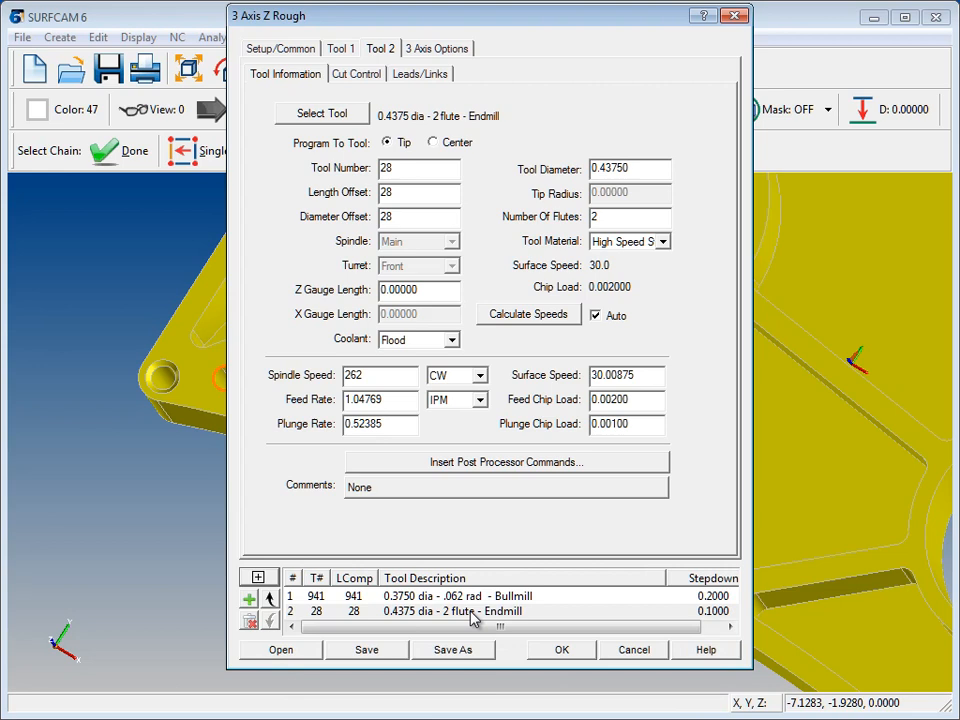
left_click(320, 112)
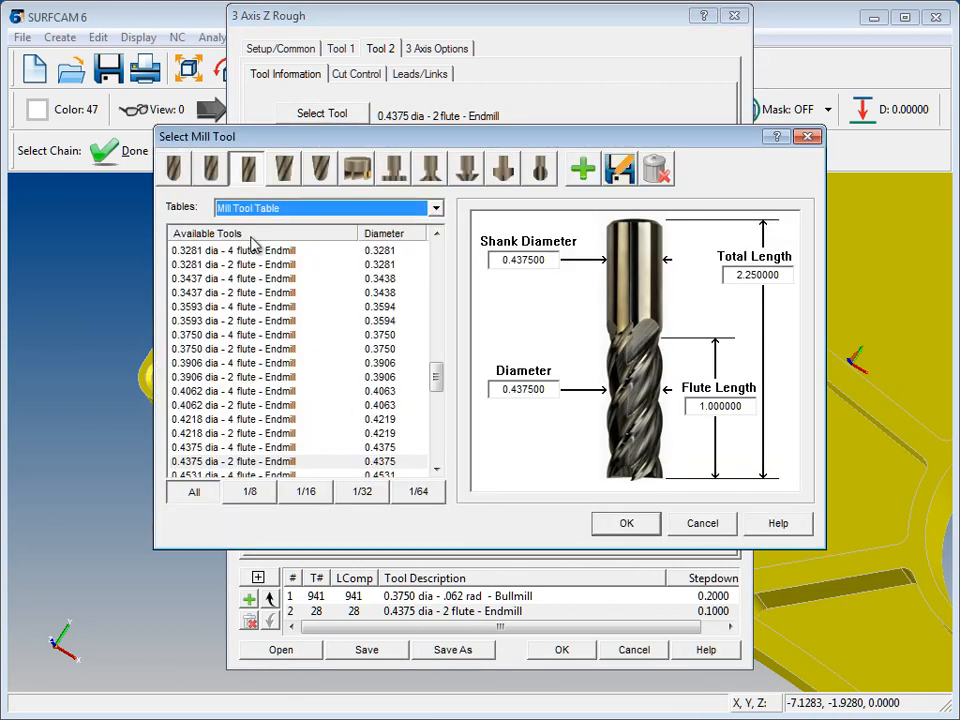
left_click(210, 168)
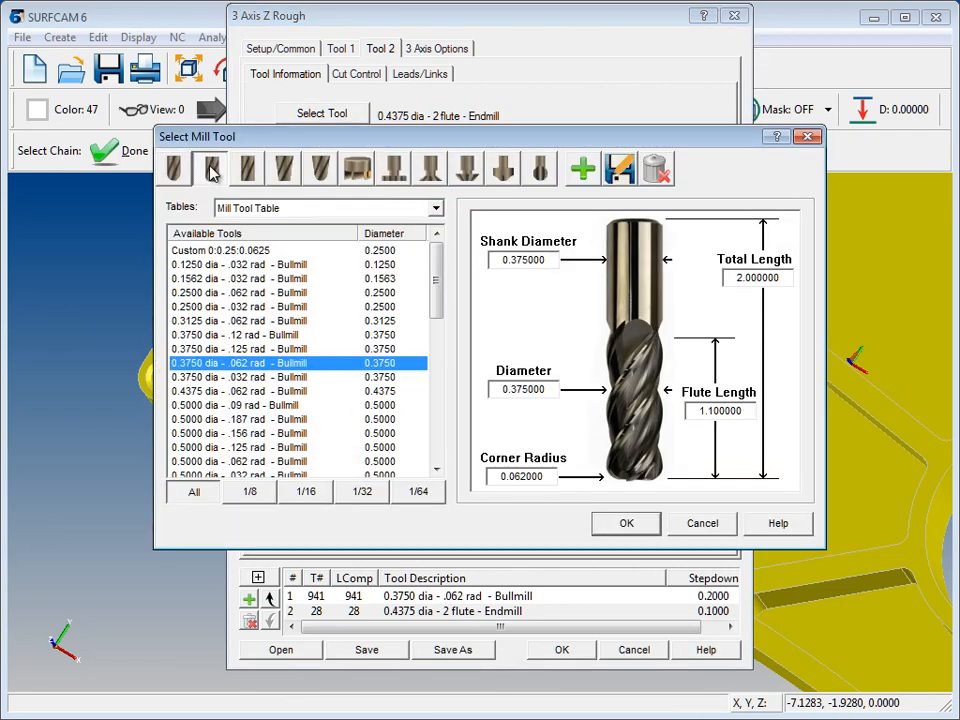
left_click(250, 292)
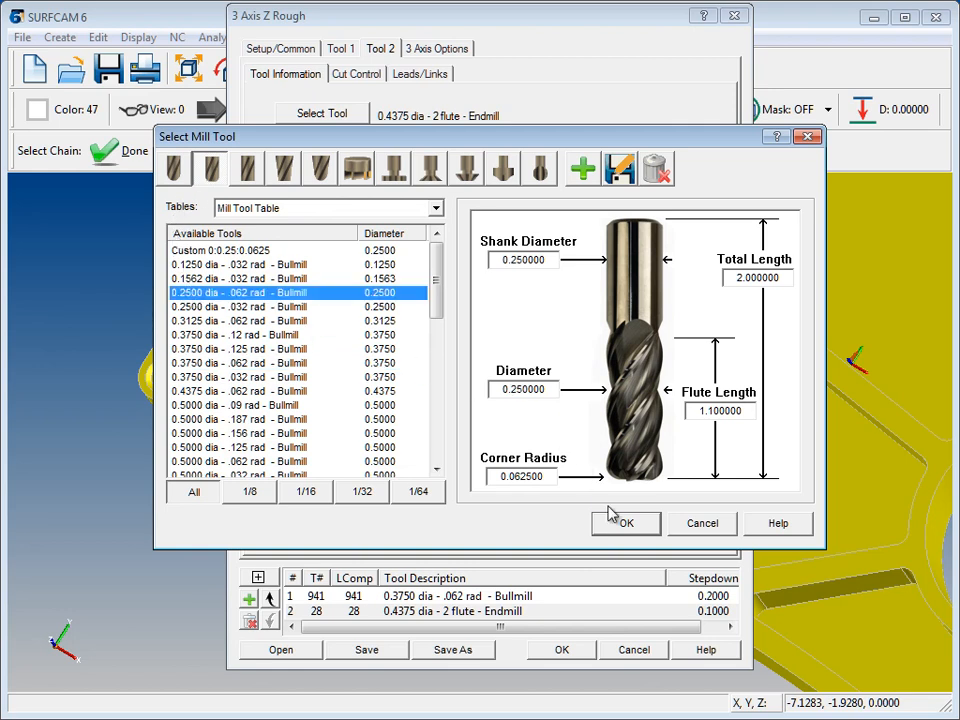
left_click(624, 524)
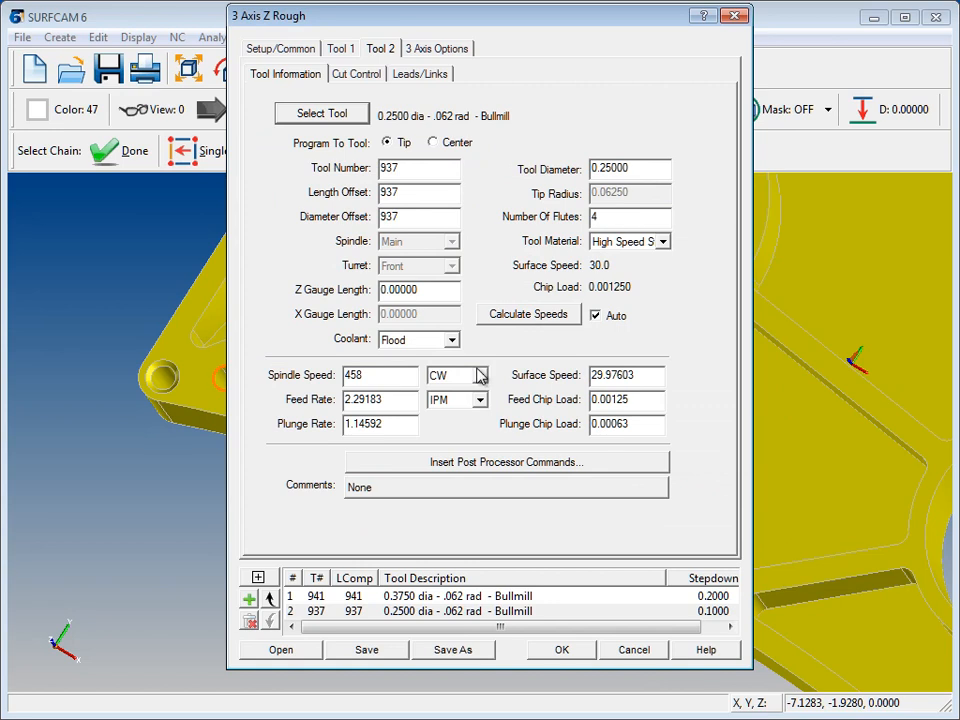
mouse_move(424, 340)
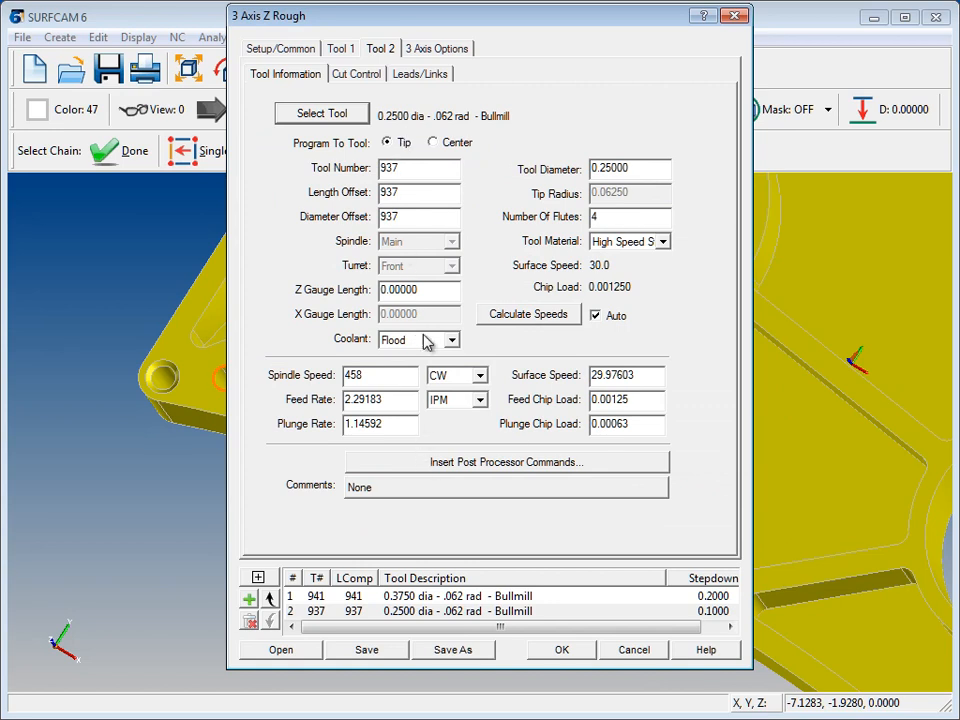
left_click(356, 72)
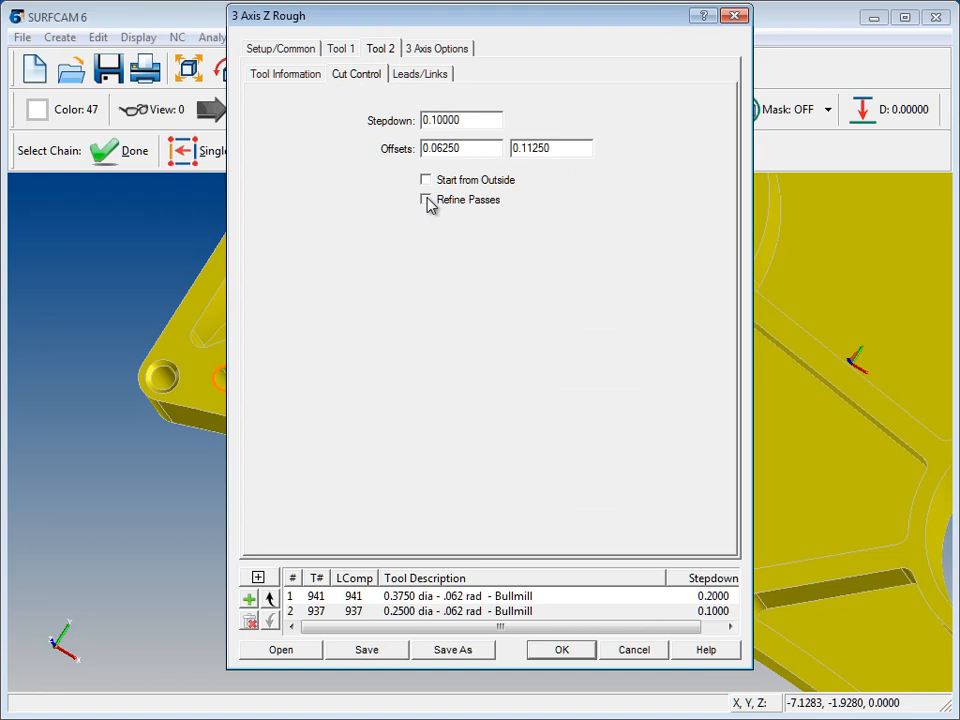
Turn on refine passes and plunge ramping for Tool 2
left_click(424, 200)
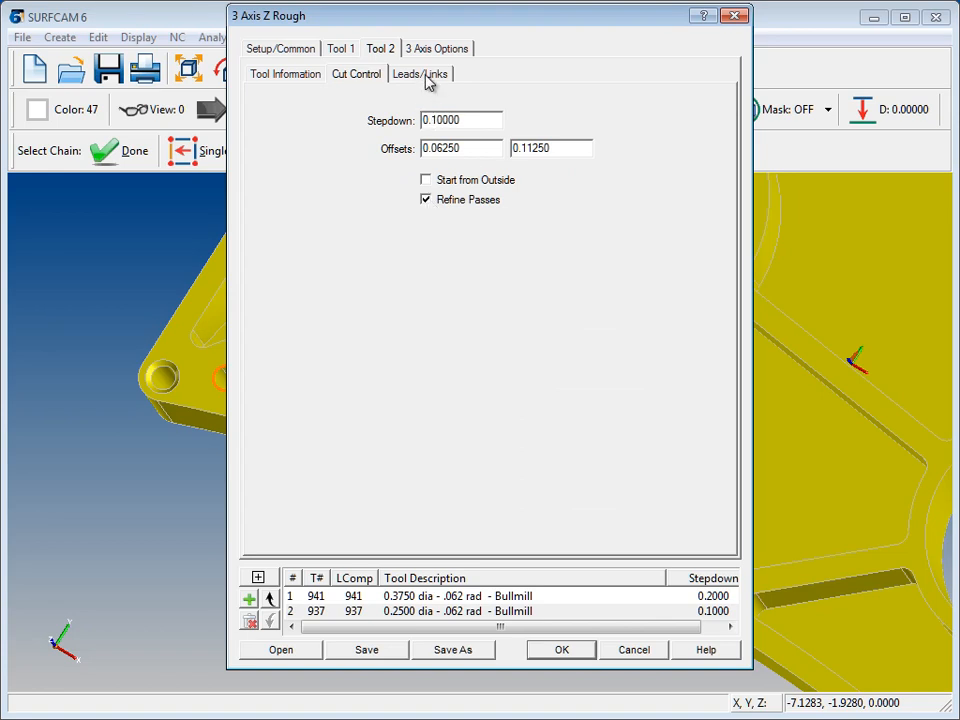
left_click(420, 72)
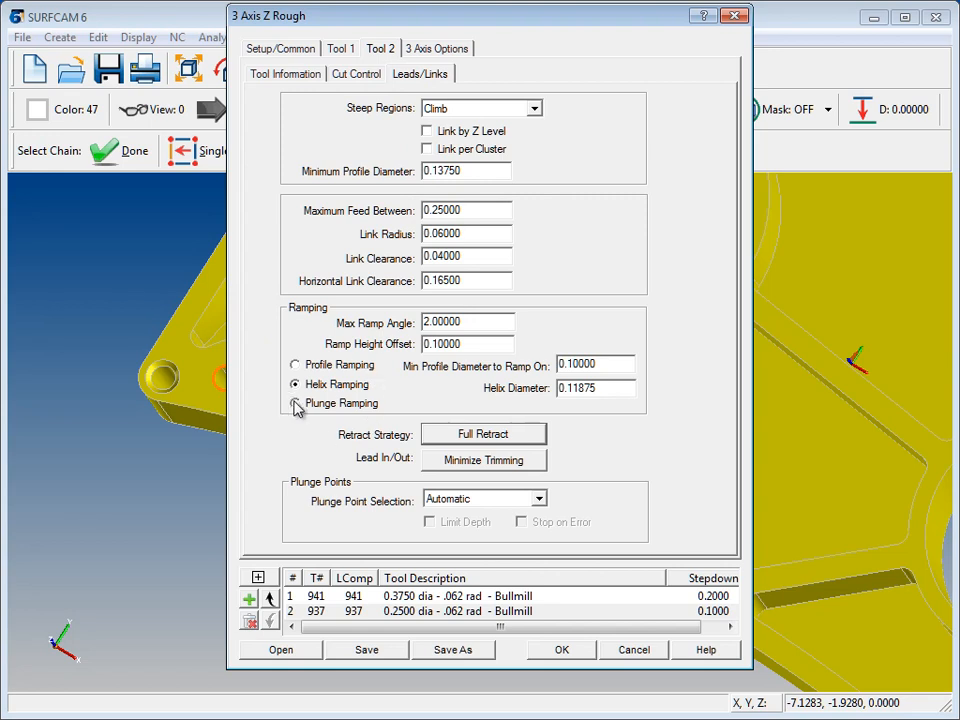
left_click(296, 402)
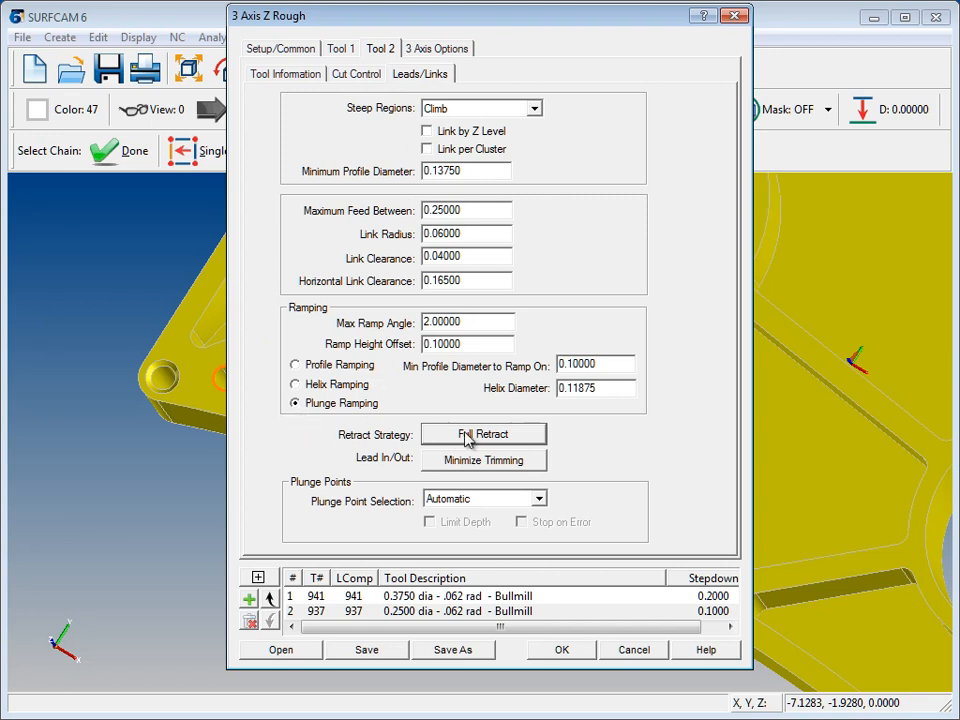
Give Tool 2 a shortest-route retract and accept the Z rough operation
left_click(484, 432)
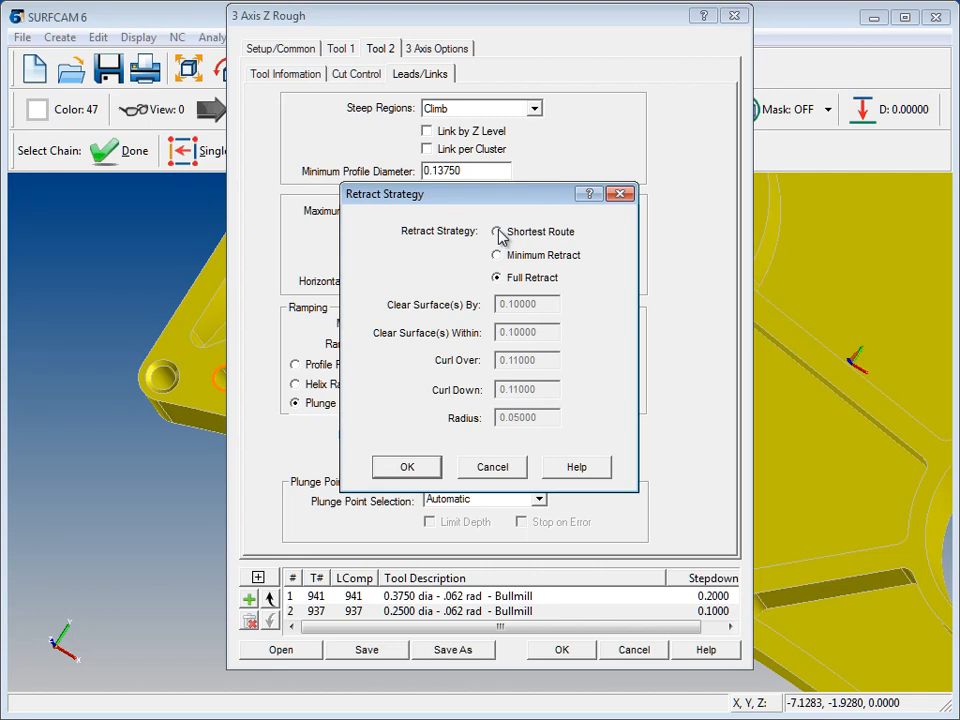
left_click(496, 232)
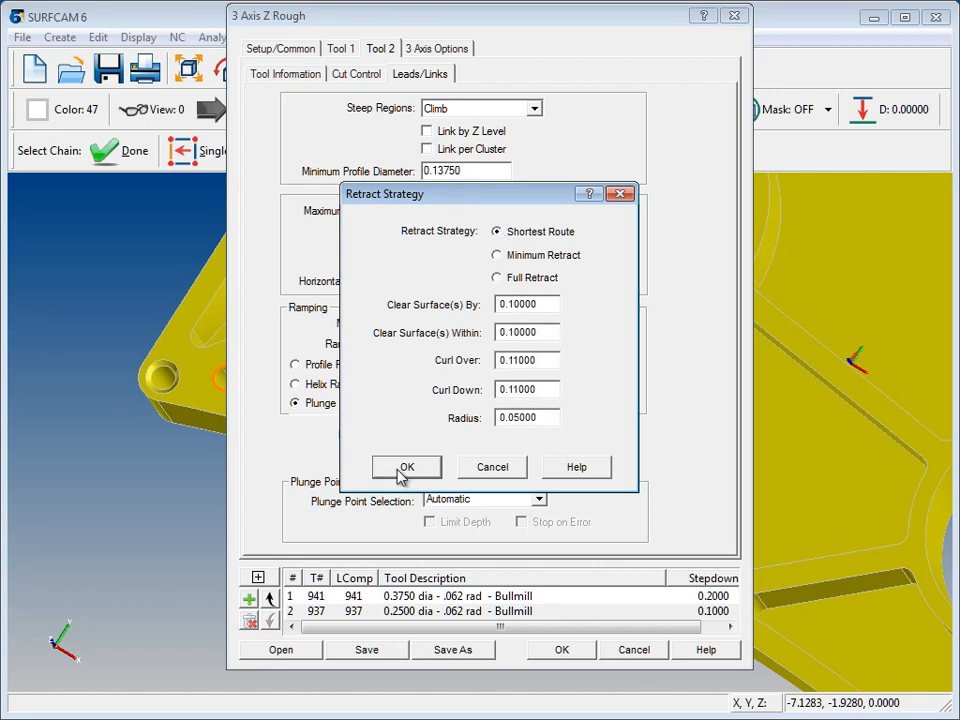
left_click(408, 468)
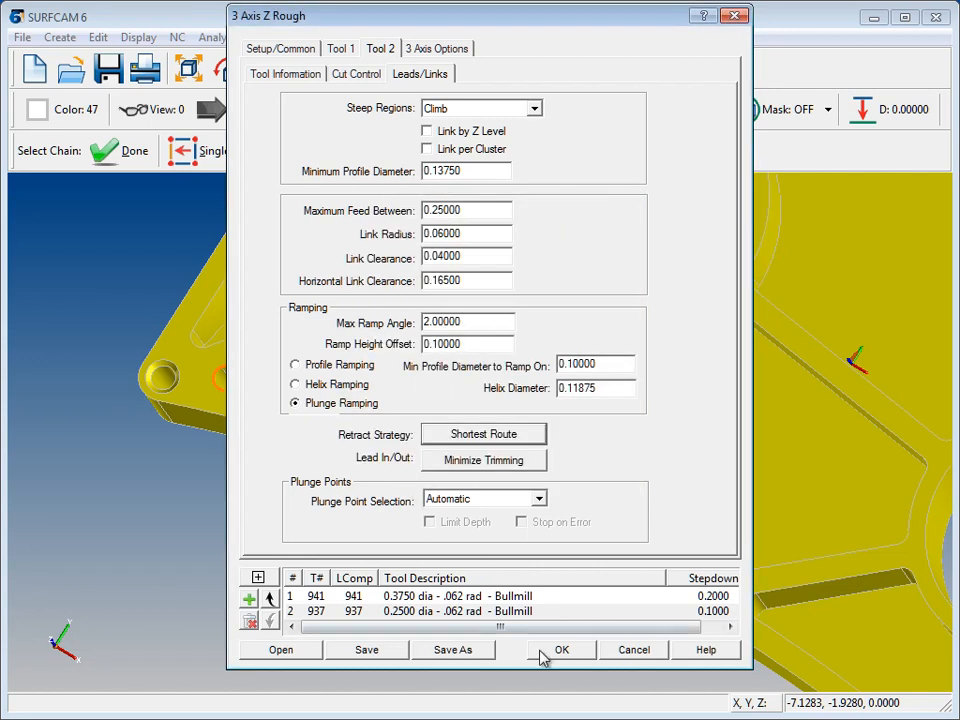
left_click(560, 650)
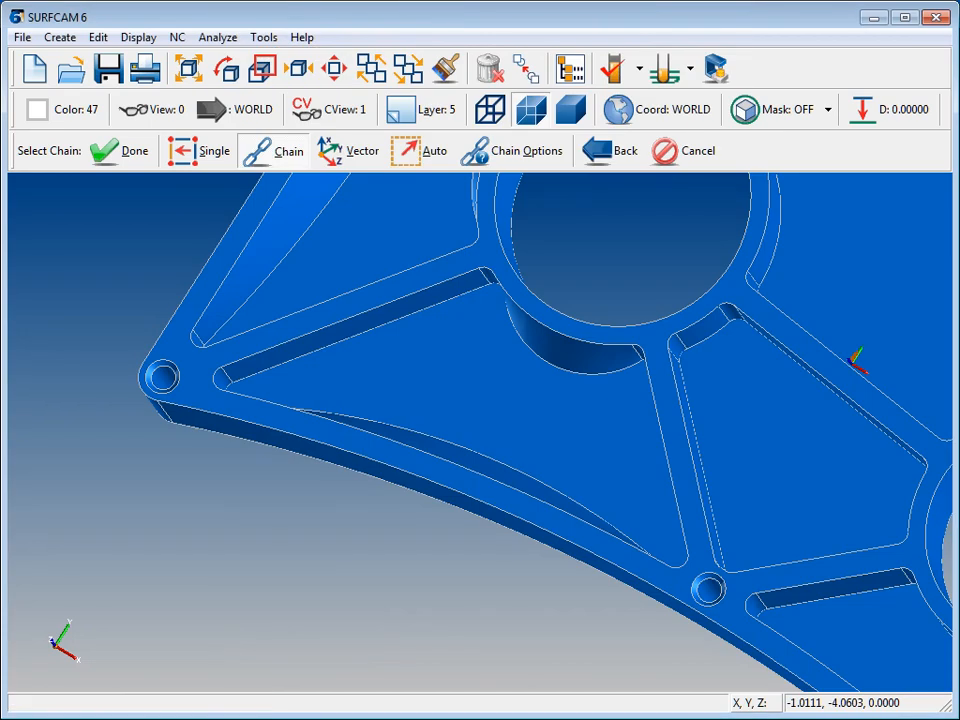
Generate the pocket roughing toolpath, inspect it, and start toolpath verification on the stock
left_click(120, 152)
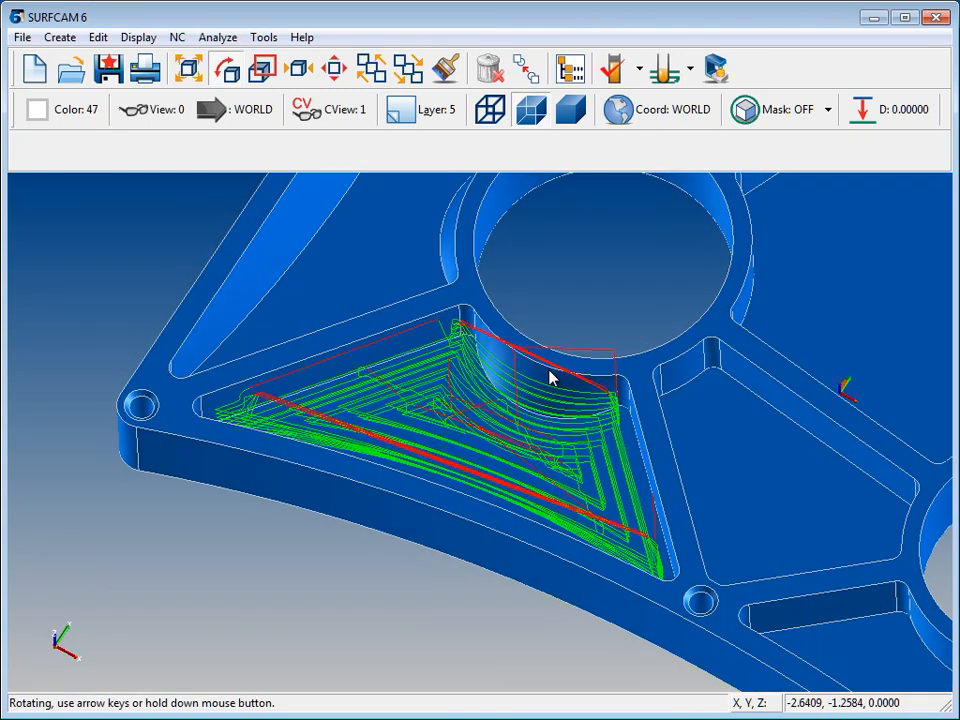
left_click_drag(550, 376, 462, 290)
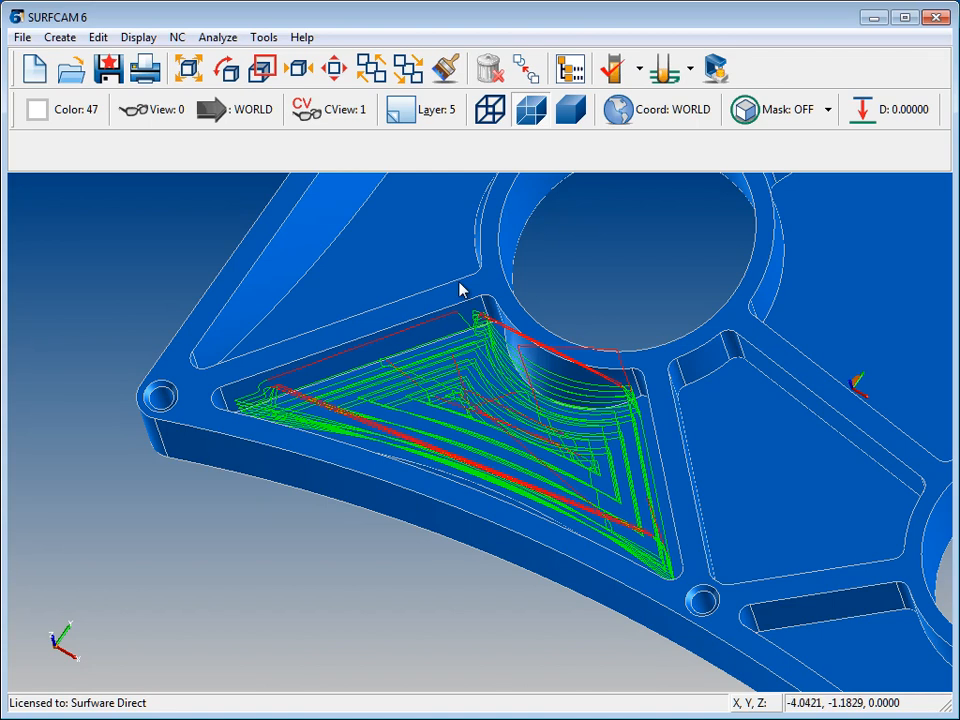
mouse_move(612, 68)
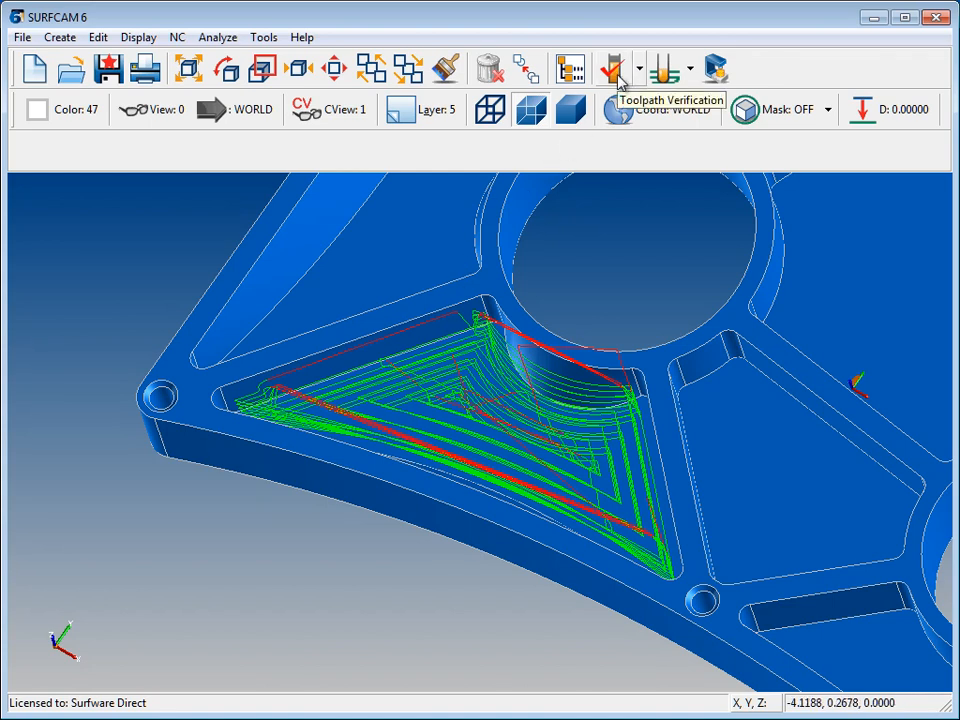
left_click(612, 68)
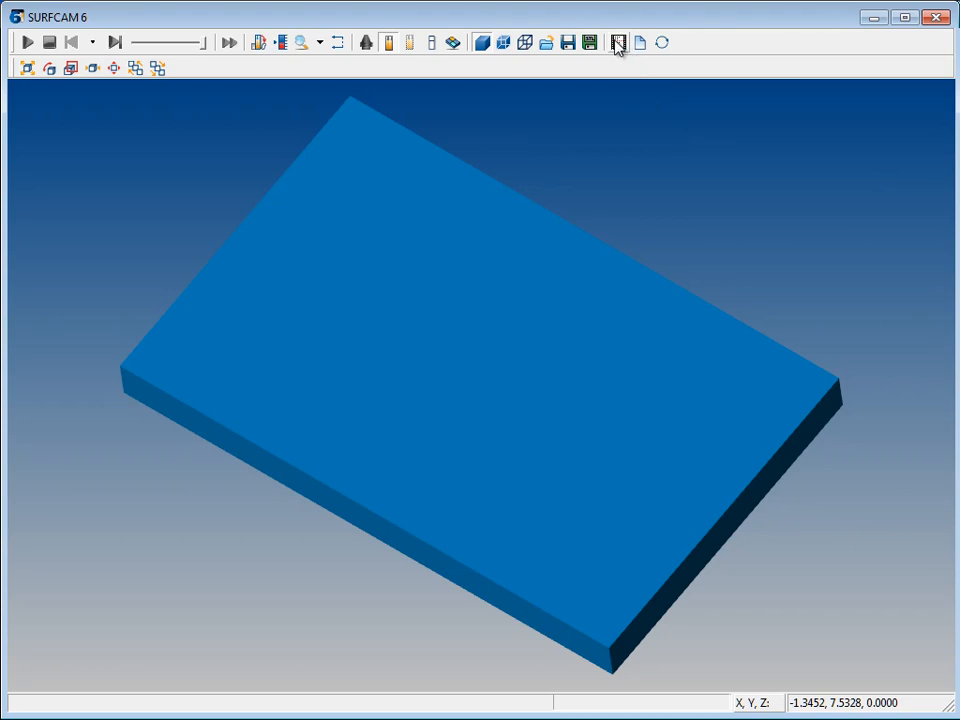
left_click(616, 42)
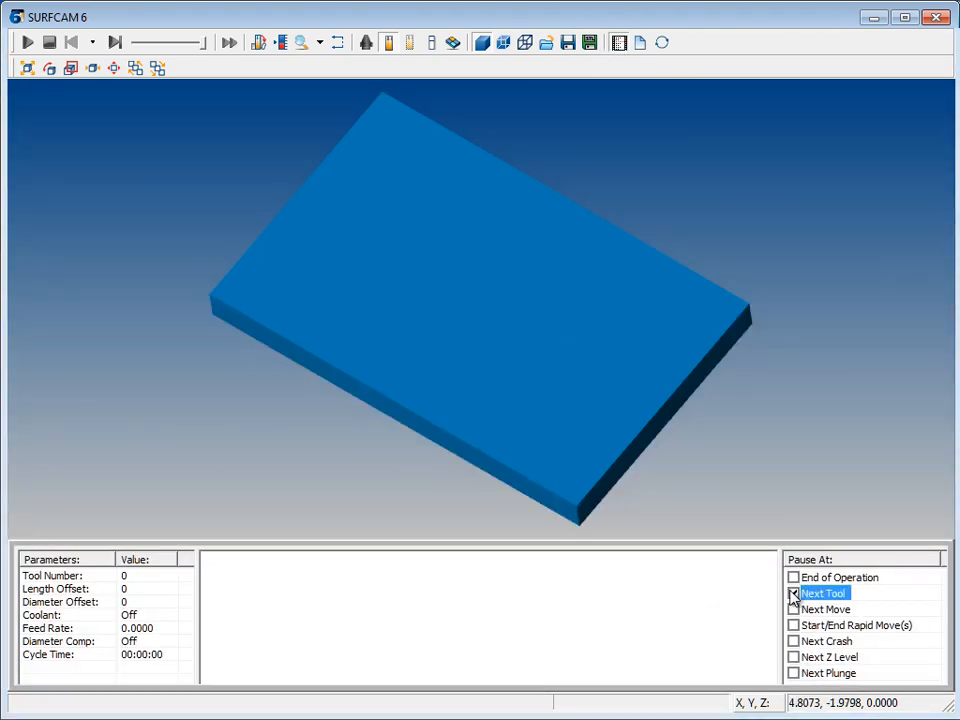
left_click(792, 592)
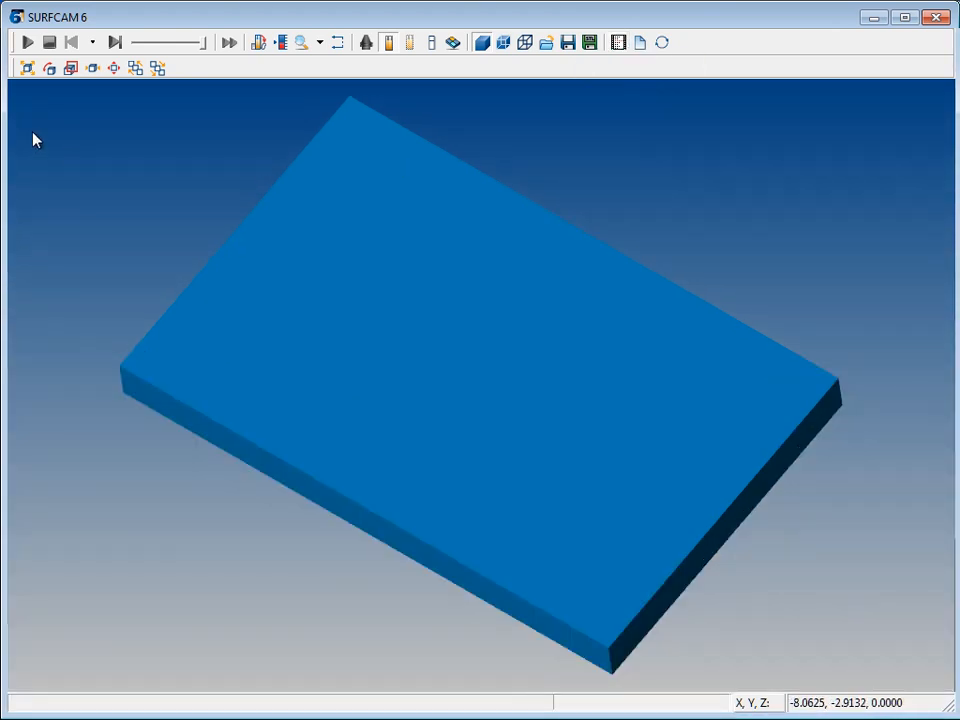
left_click(28, 42)
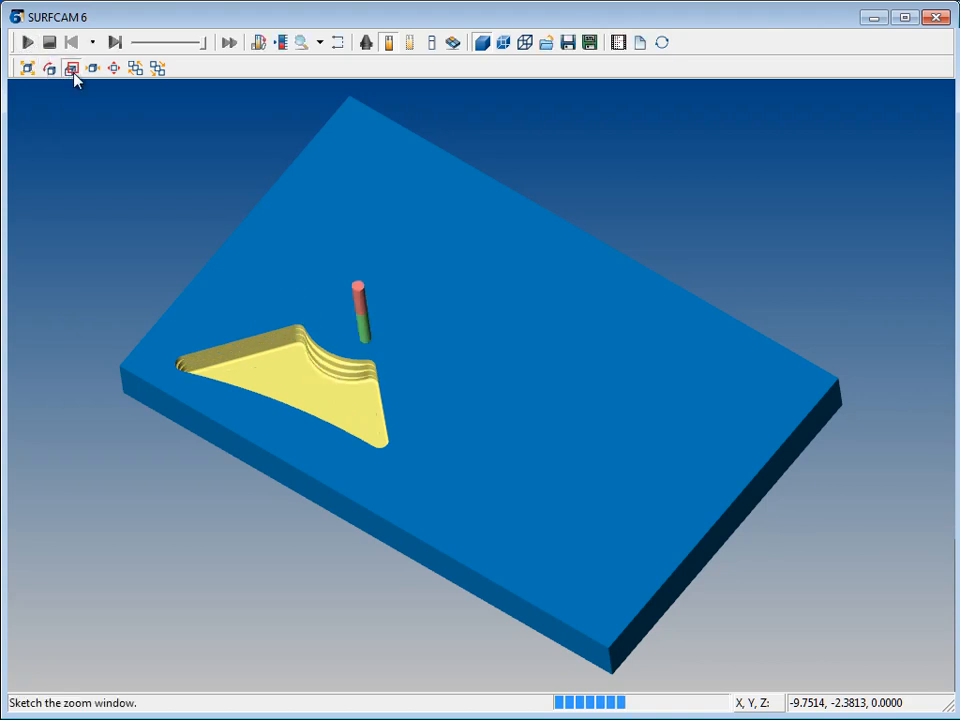
Zoom onto the stepped yellow pocket, rewind and replay the cutting simulation
left_click_drag(140, 290, 424, 482)
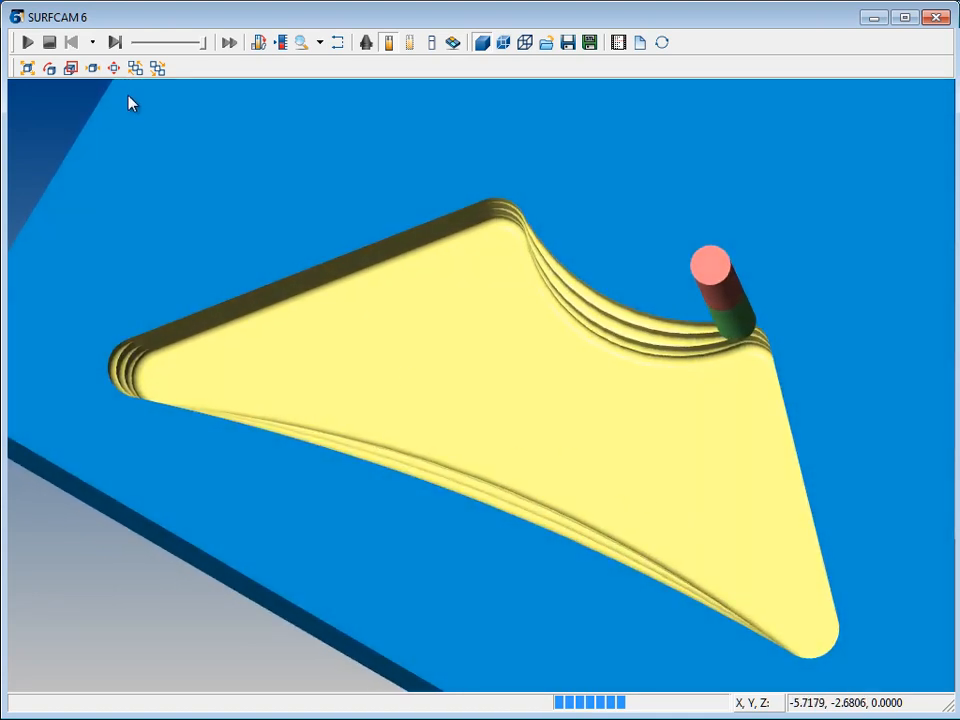
left_click(26, 42)
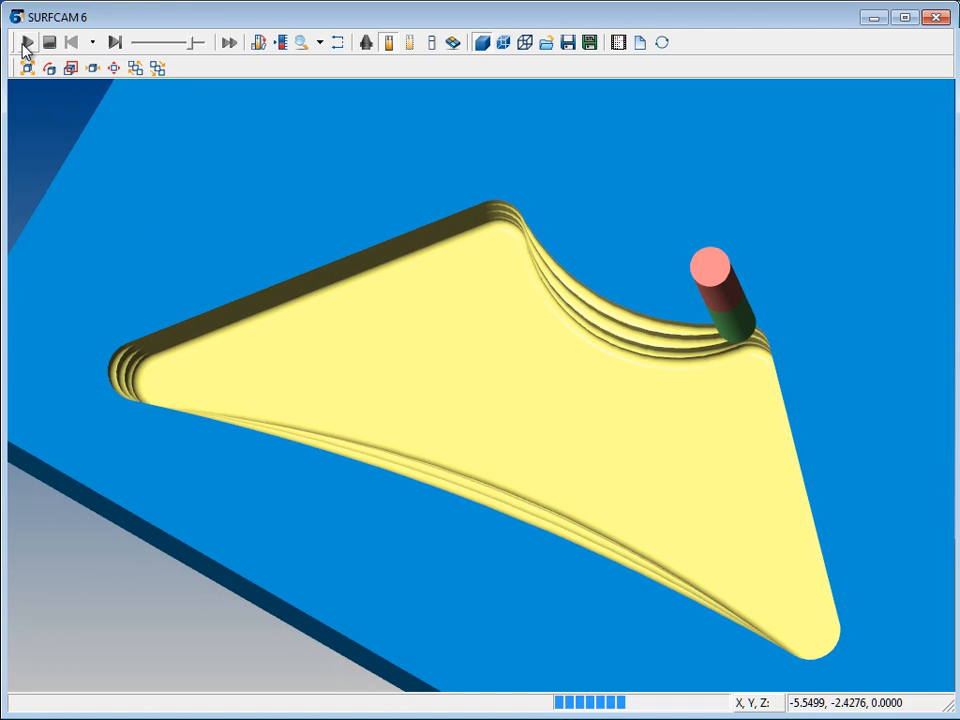
left_click(24, 42)
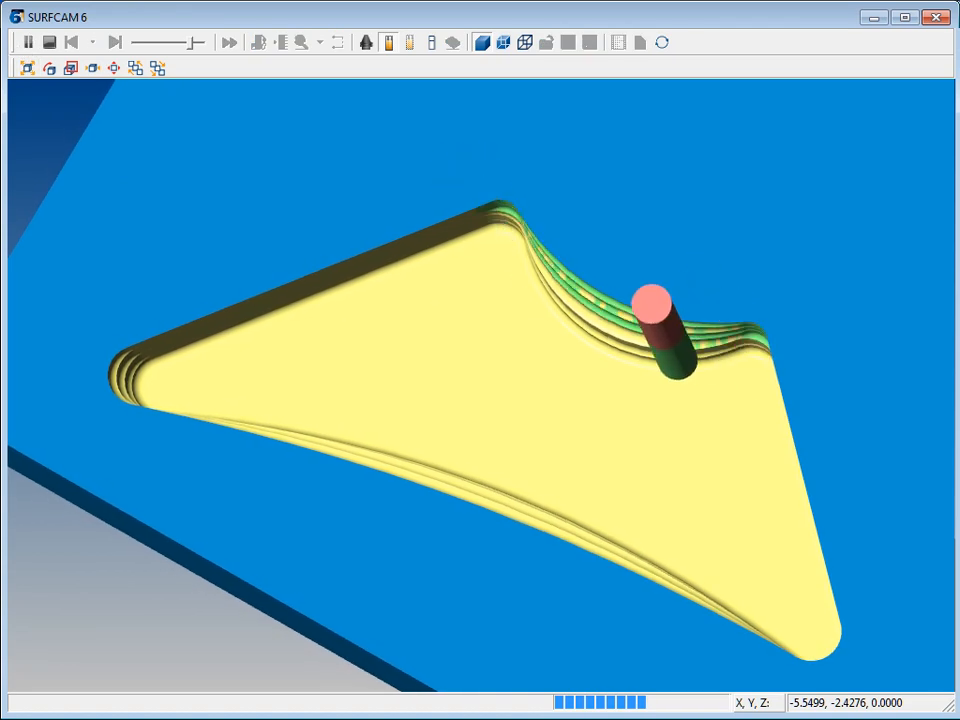